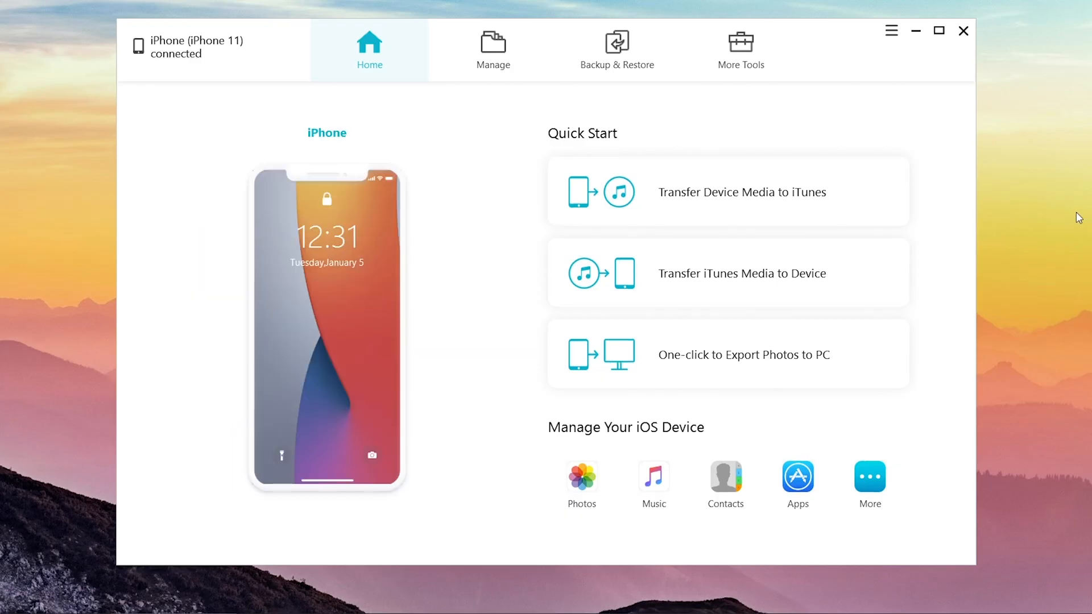
mouse_move(493, 50)
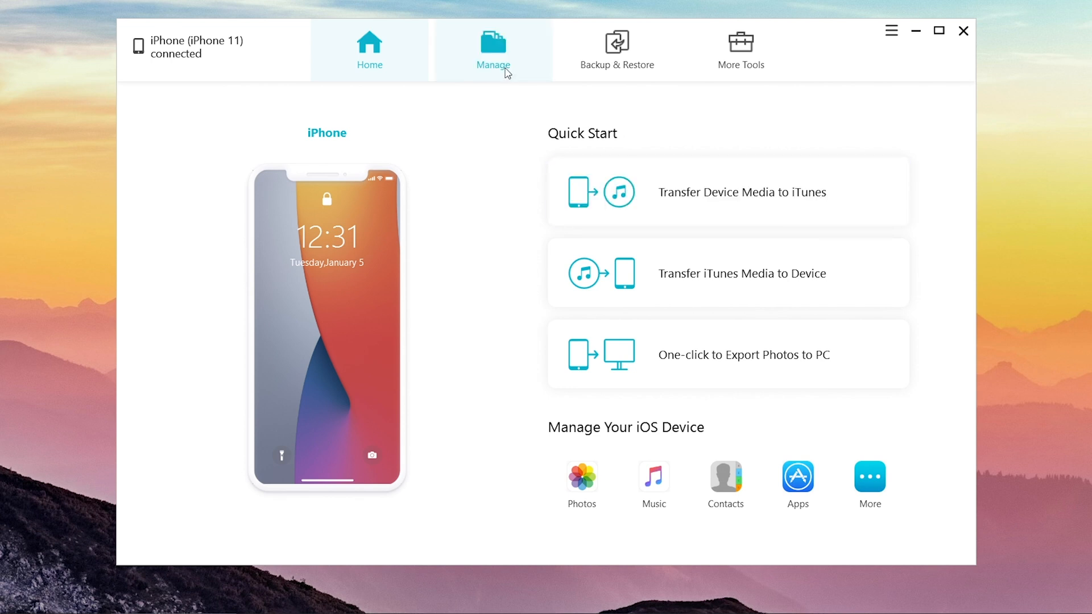
Load the connected iPhone's 21 contacts in the Manage section after clearing the iCloud prompt.
left_click(492, 49)
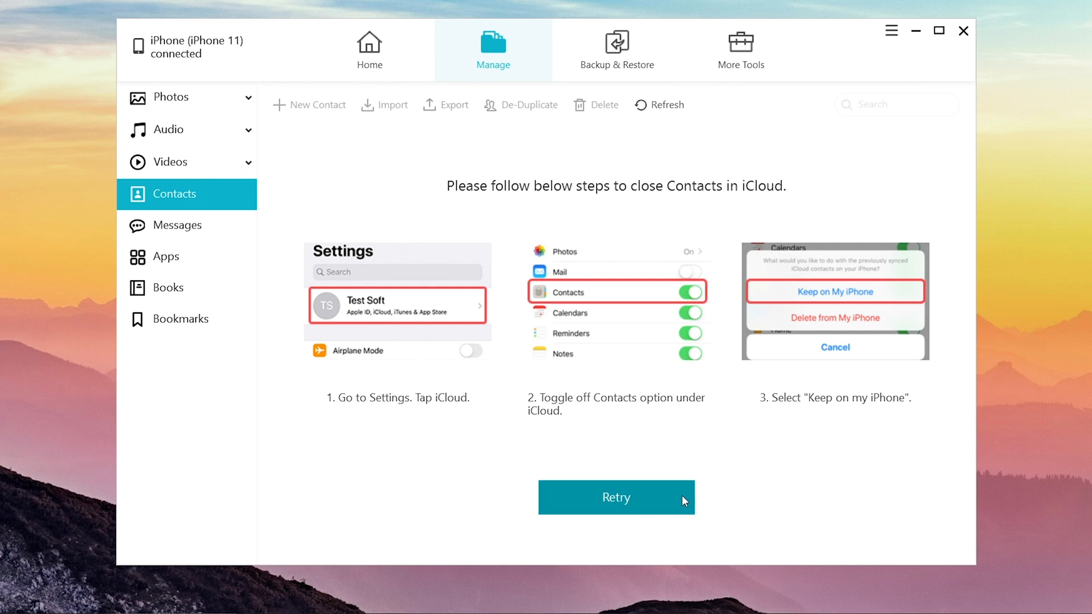
left_click(616, 497)
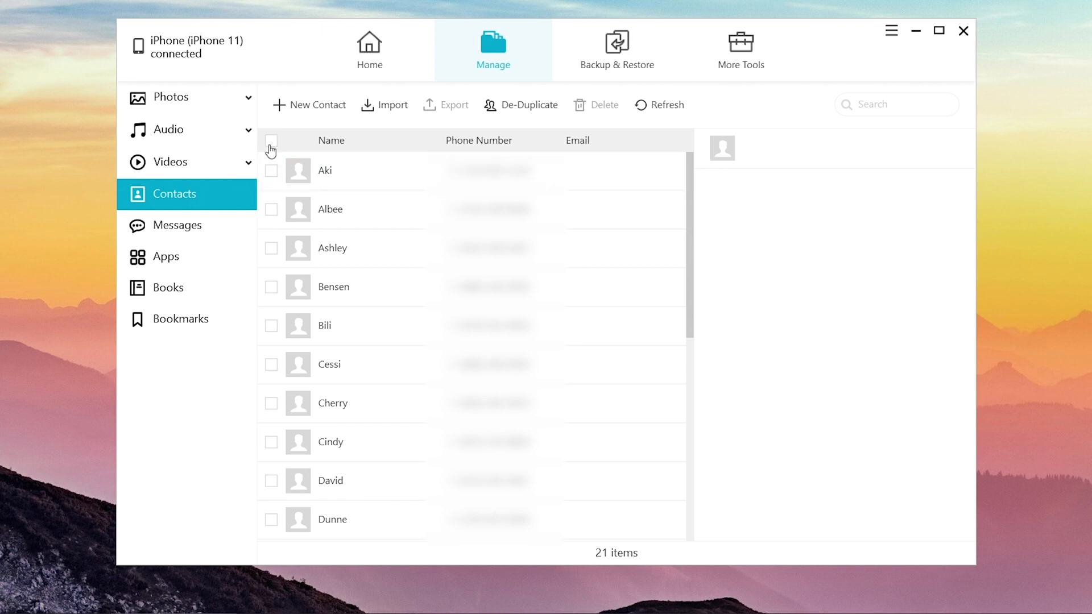
Select all 21 contacts and export them as a vCard file to the Desktop.
left_click(271, 140)
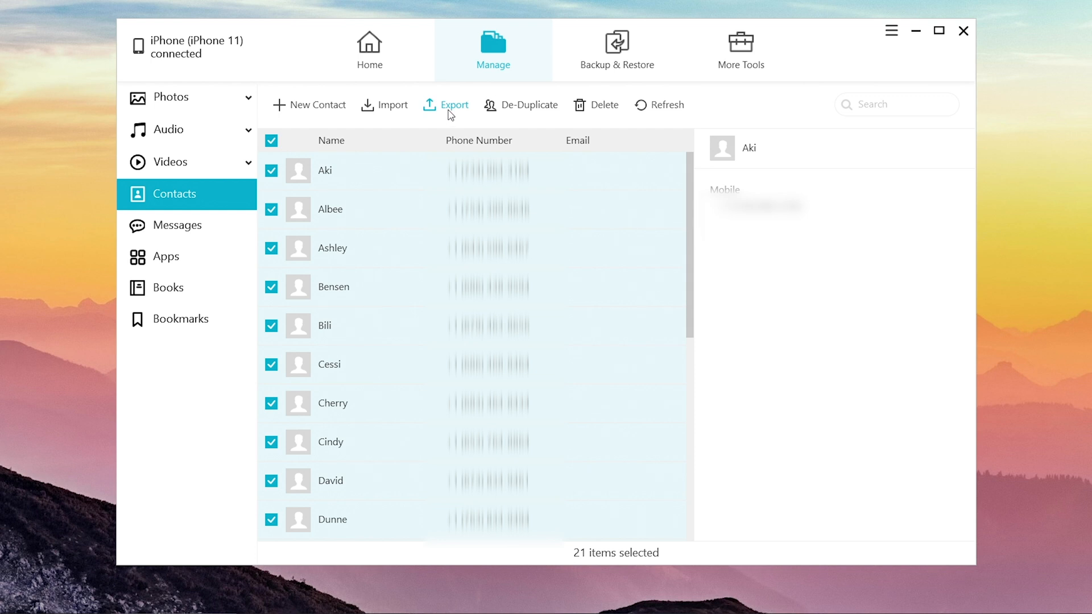
left_click(452, 105)
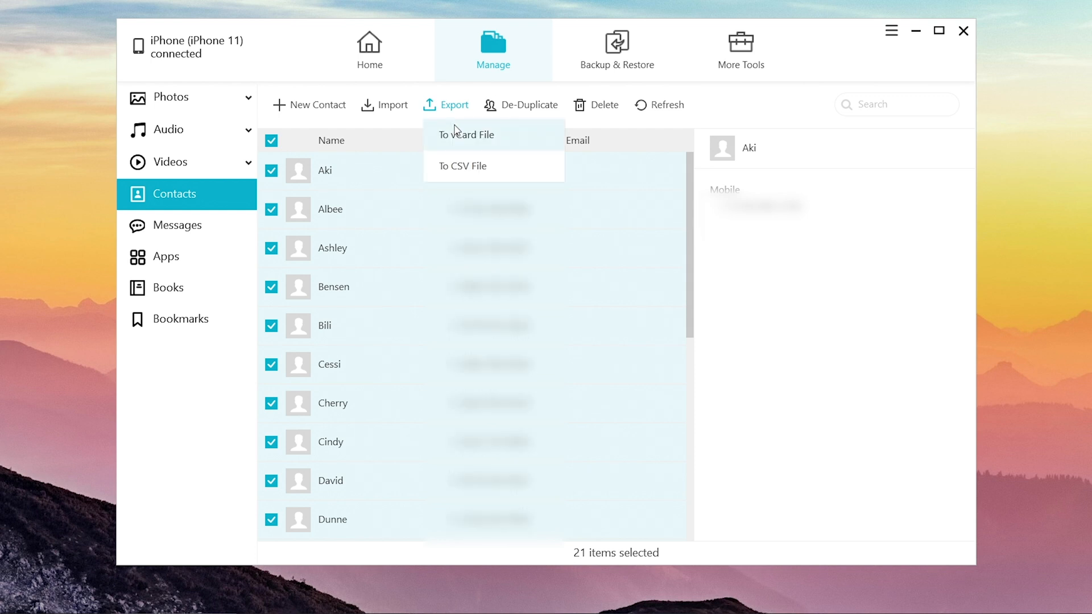
left_click(466, 135)
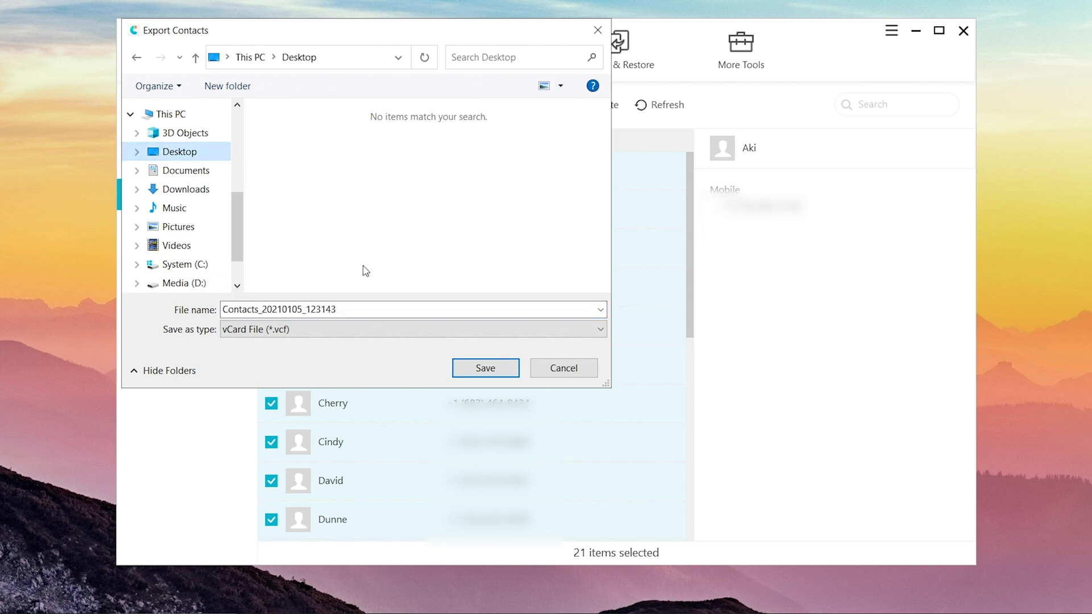
left_click(485, 368)
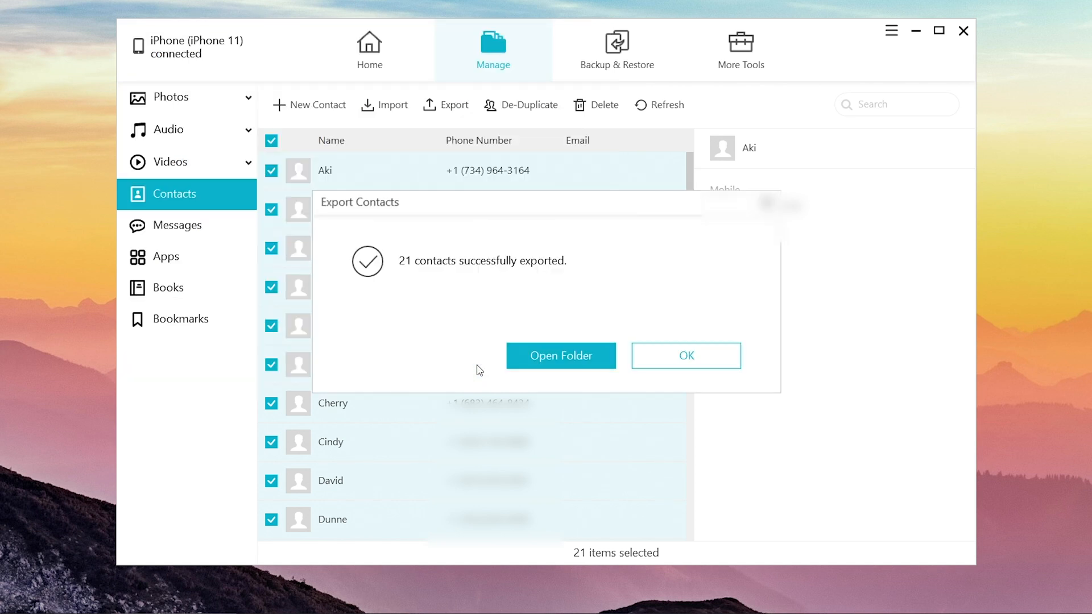
left_click(685, 357)
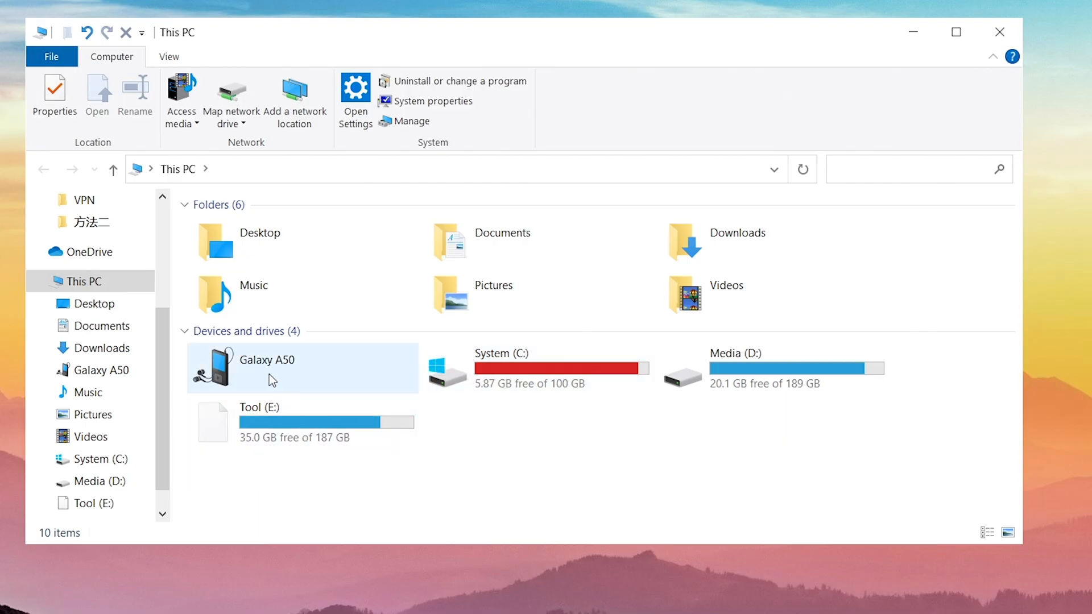
Paste the exported vCard into the Galaxy A50's Phone storage folder.
double_click(266, 367)
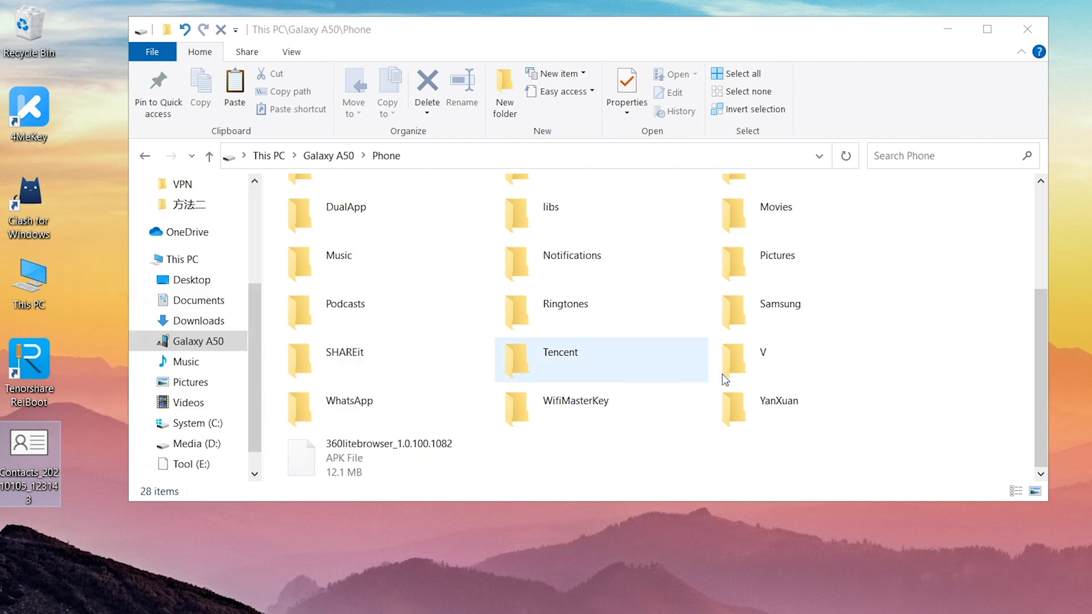
right_click(725, 380)
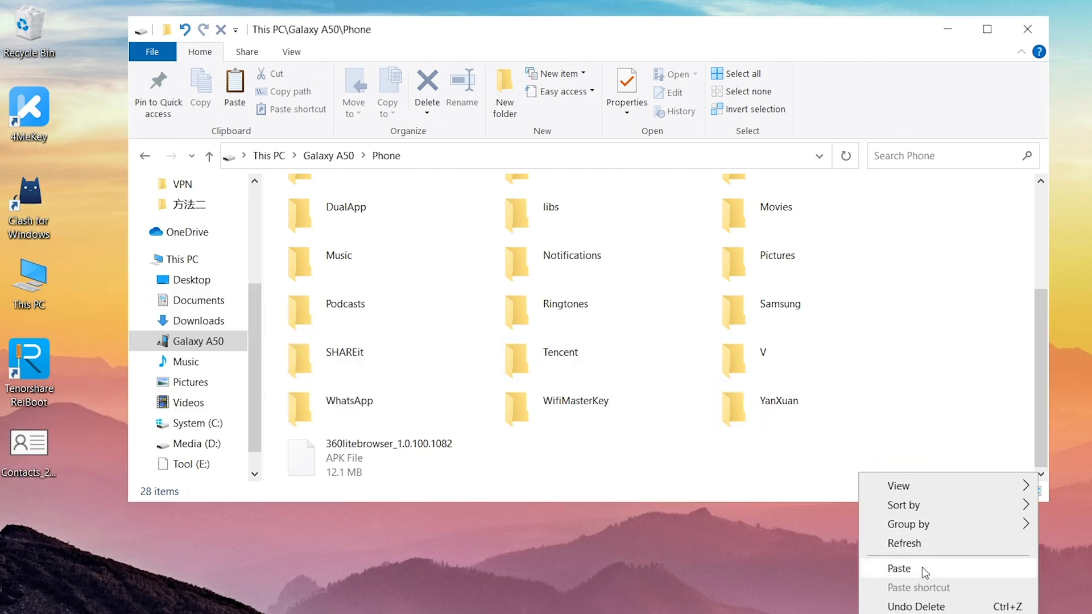
left_click(899, 569)
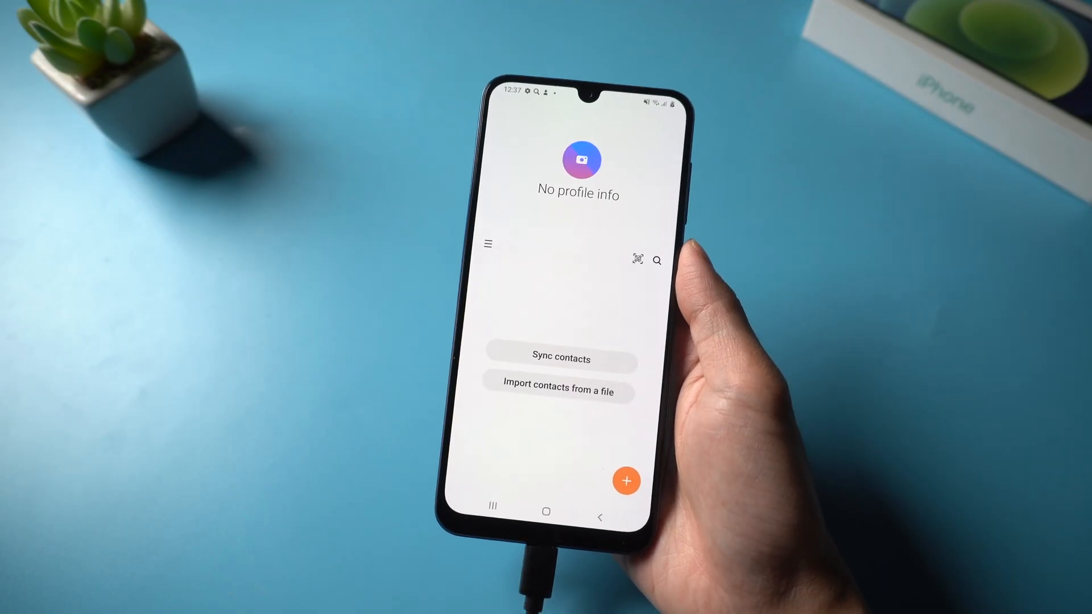
Import the vCard's contacts into Samsung Contacts with Phone as the save location.
left_click(559, 391)
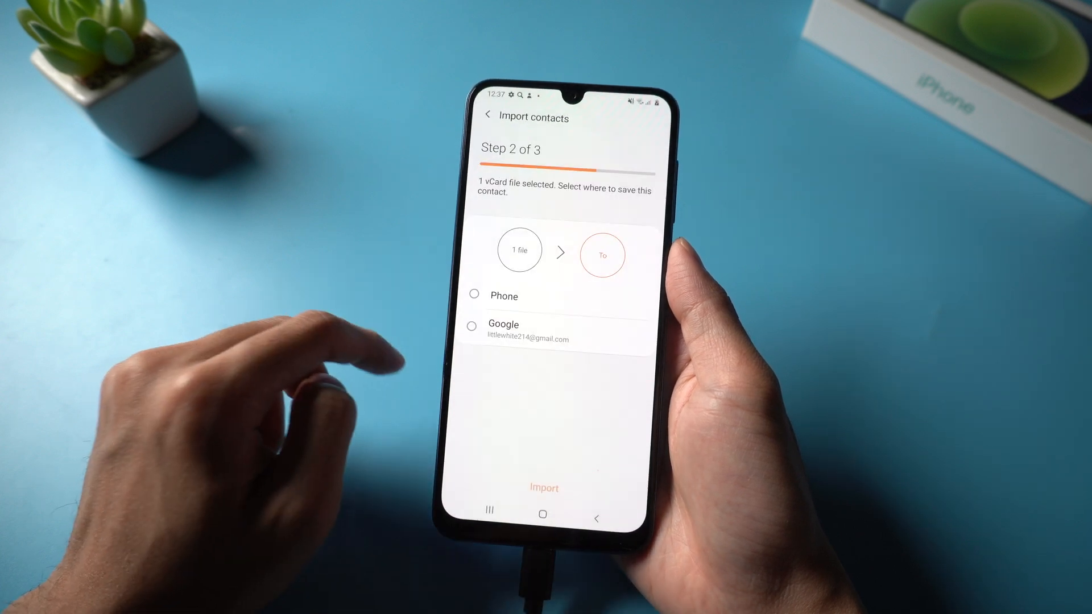
left_click(474, 296)
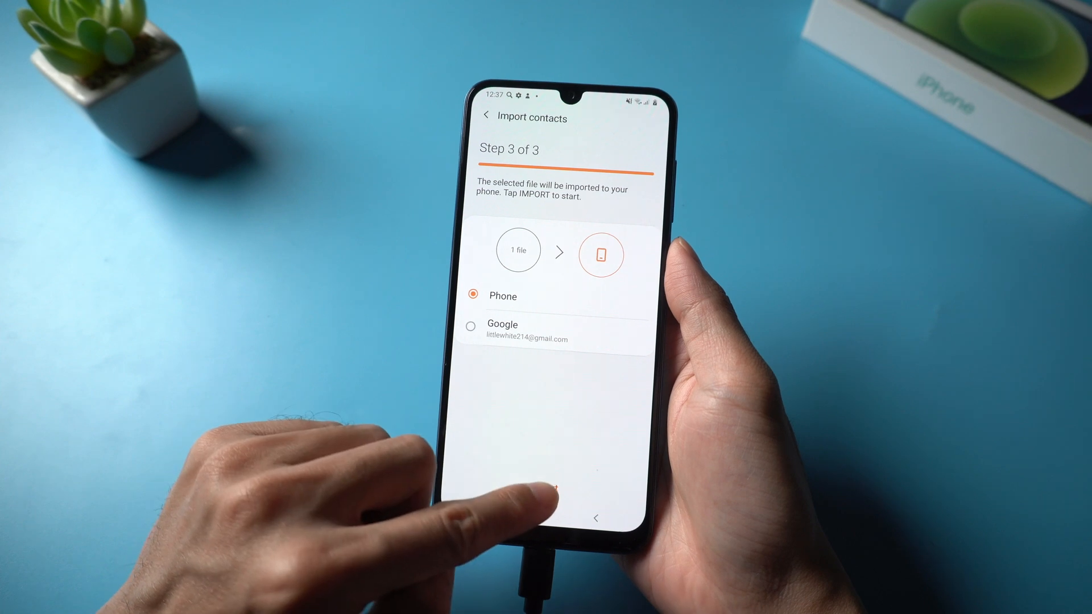
left_click(554, 495)
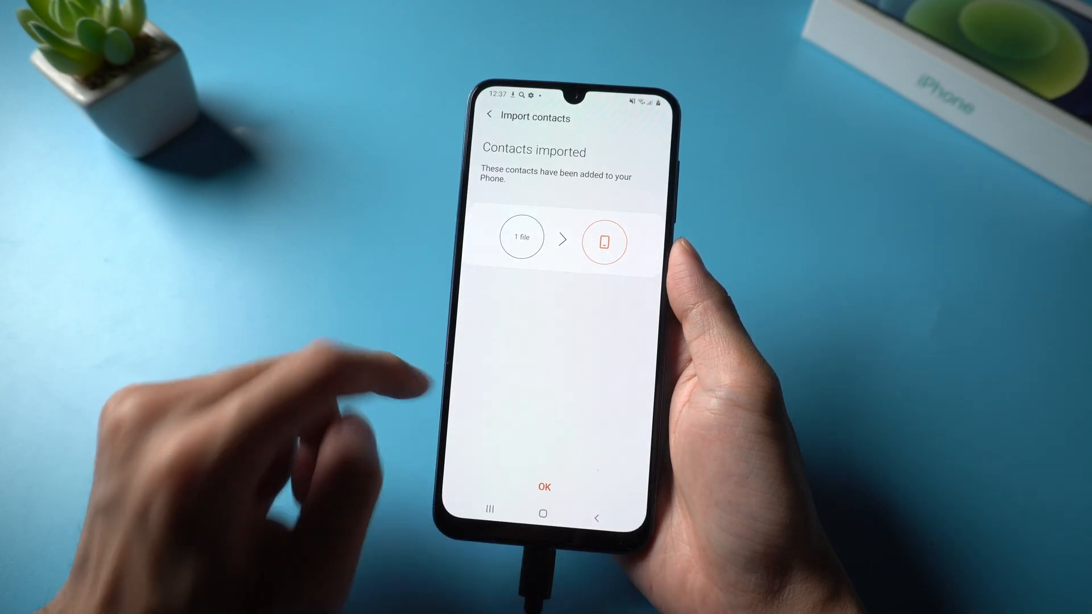
left_click(543, 487)
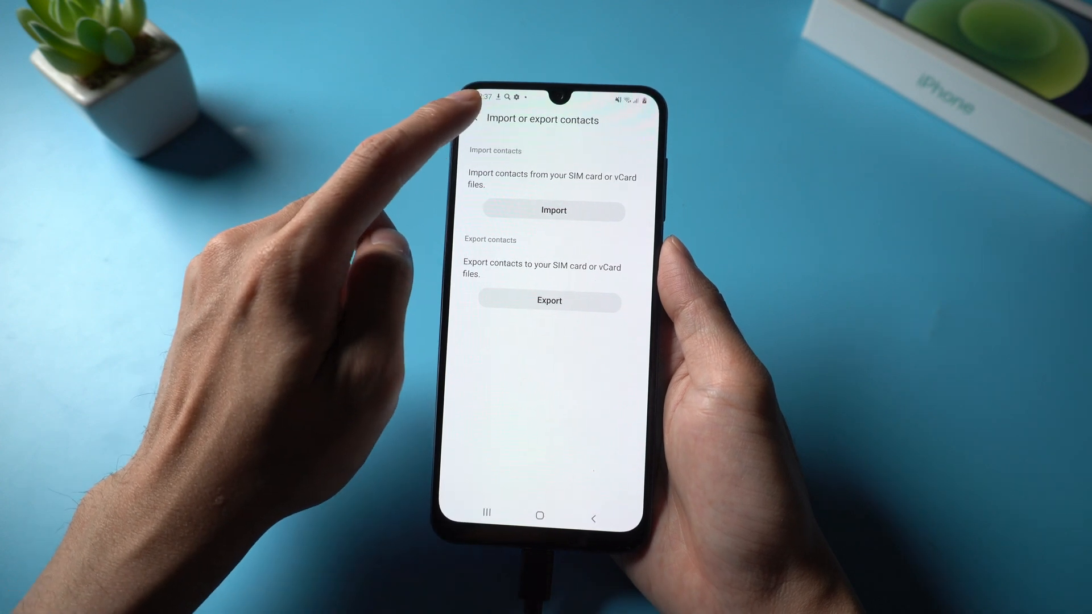
left_click(466, 120)
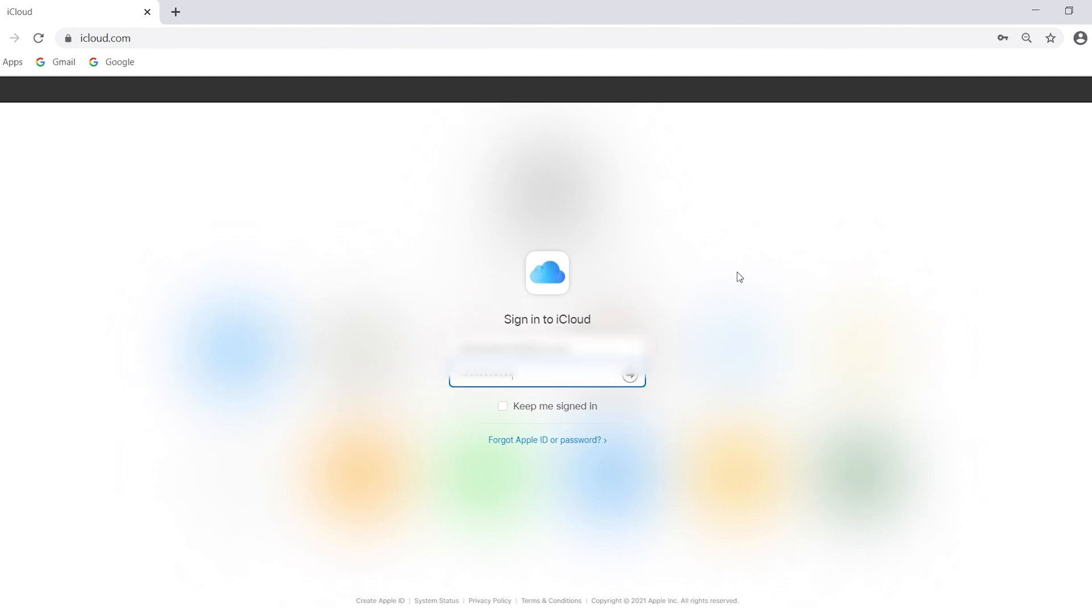
Sign in to icloud.com with the Apple ID and launch the Contacts app.
left_click(629, 376)
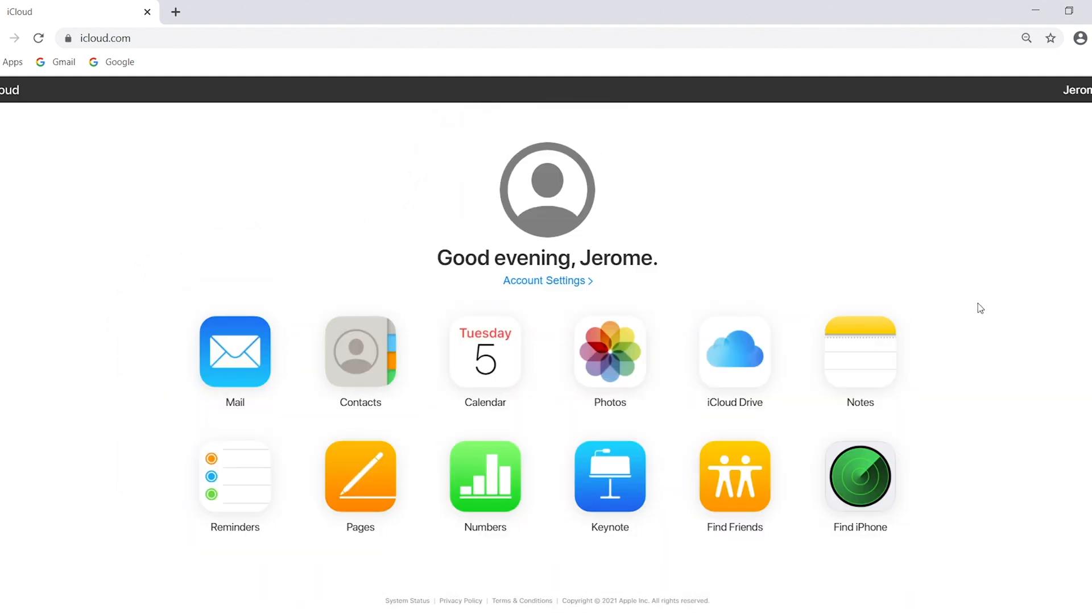
mouse_move(997, 284)
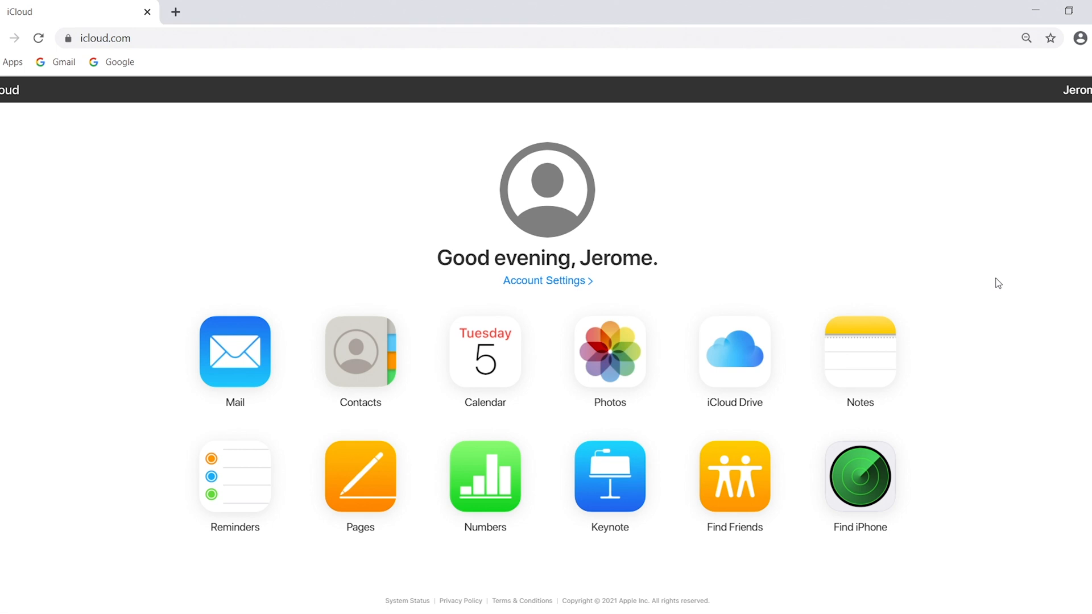
mouse_move(999, 280)
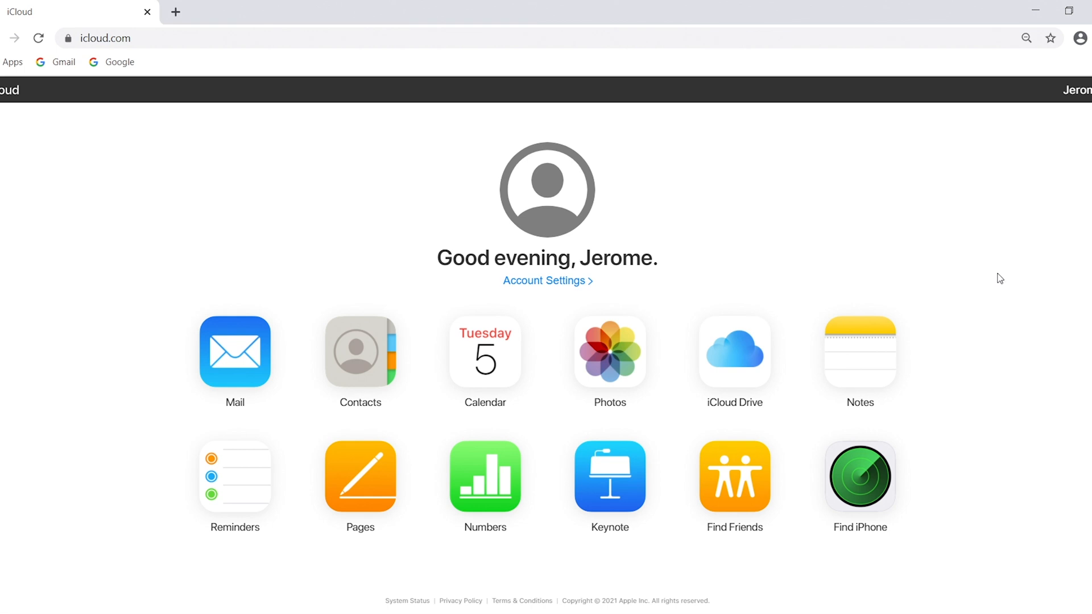
left_click(361, 352)
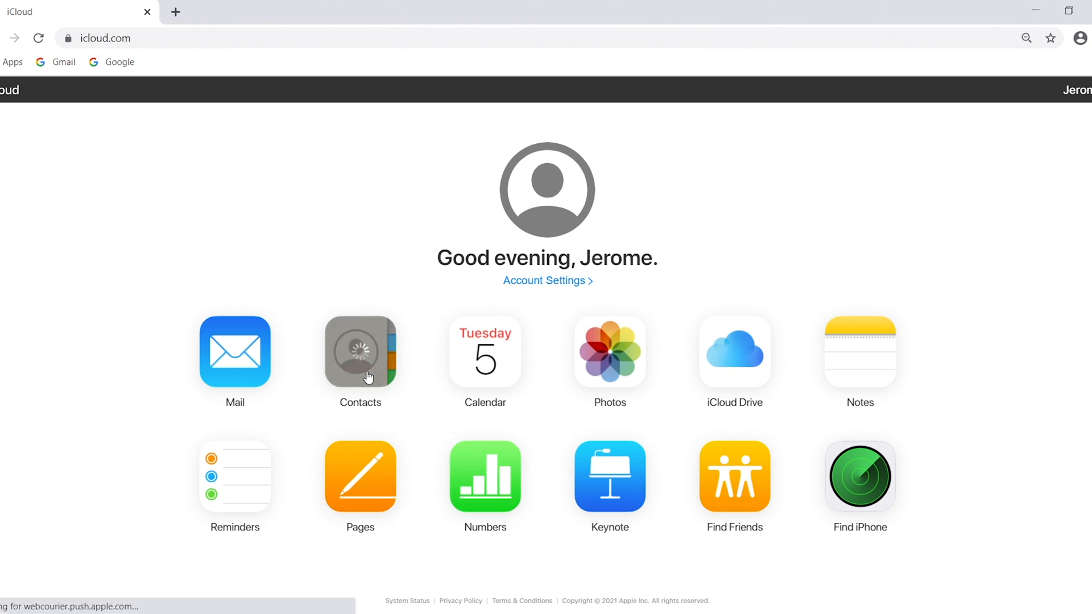
mouse_move(1084, 271)
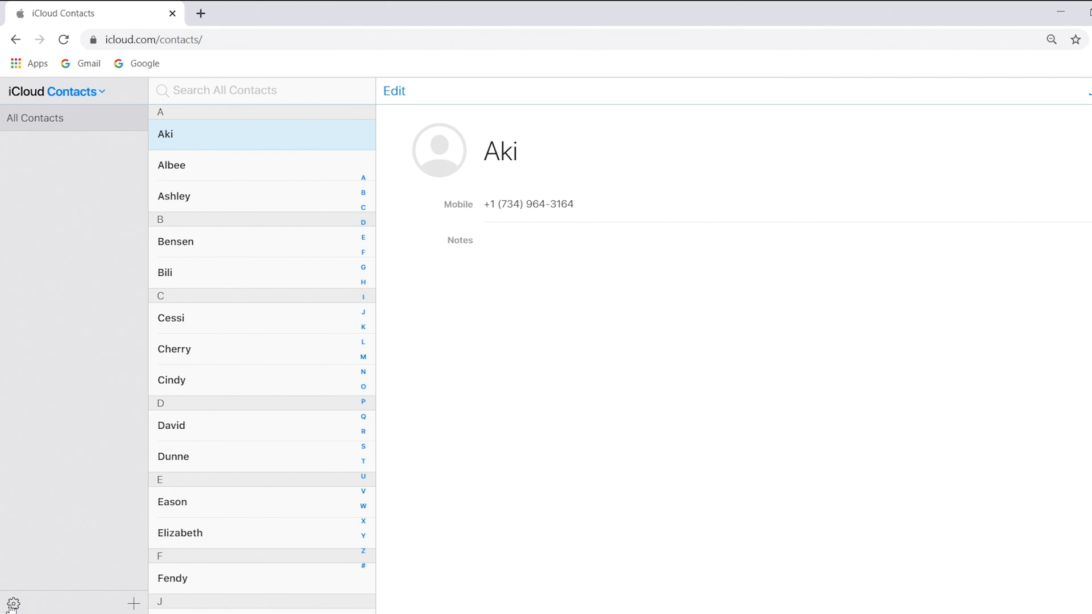
Select all 21 iCloud contacts and export them as 'Aki and 20 others.vcf'.
left_click(13, 603)
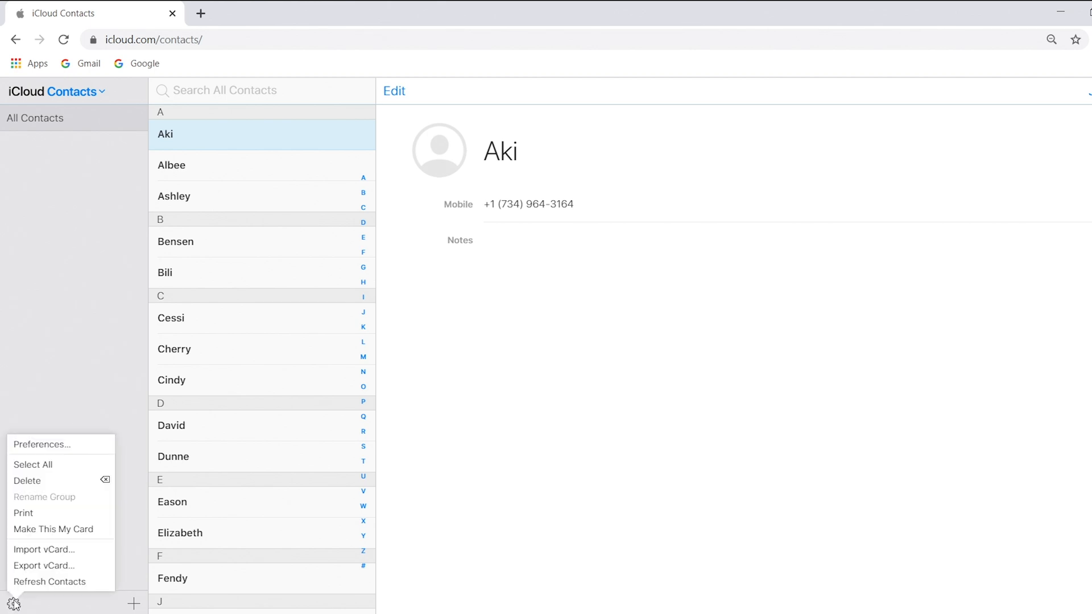
left_click(33, 464)
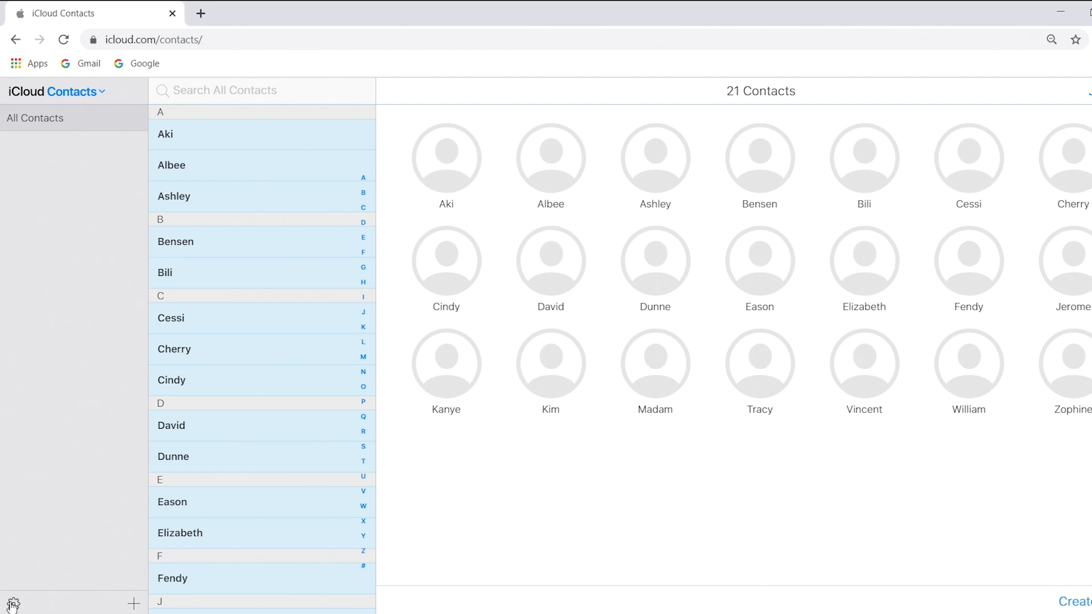
left_click(14, 603)
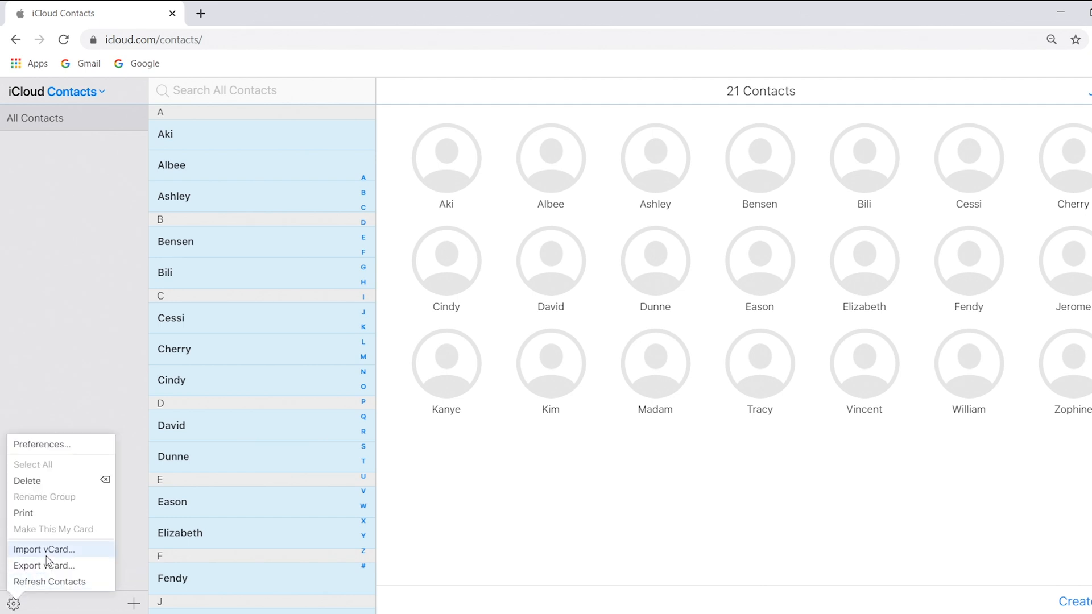
mouse_move(43, 566)
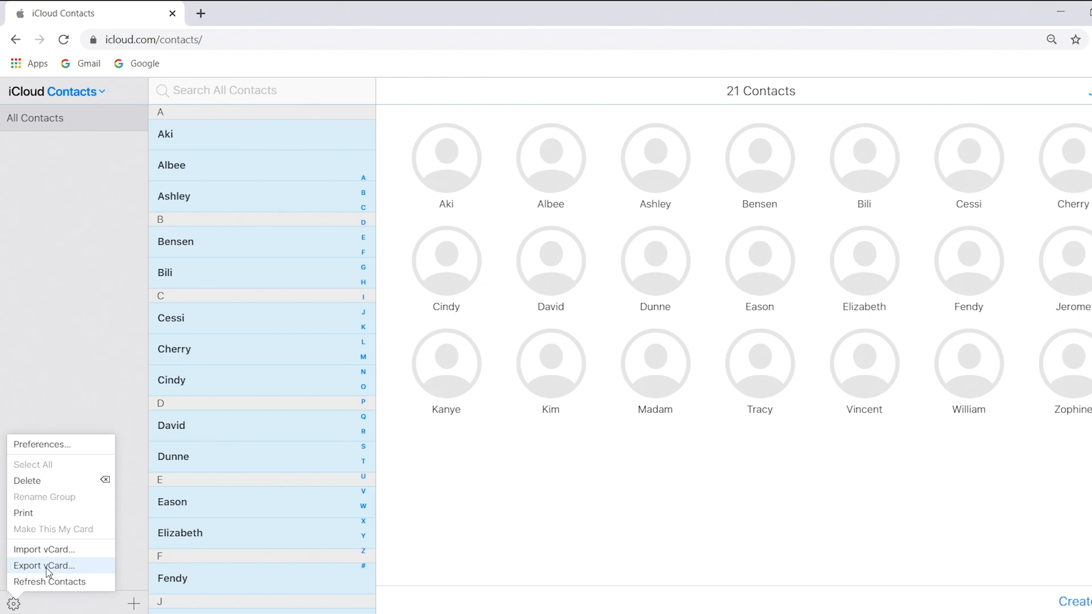
left_click(43, 565)
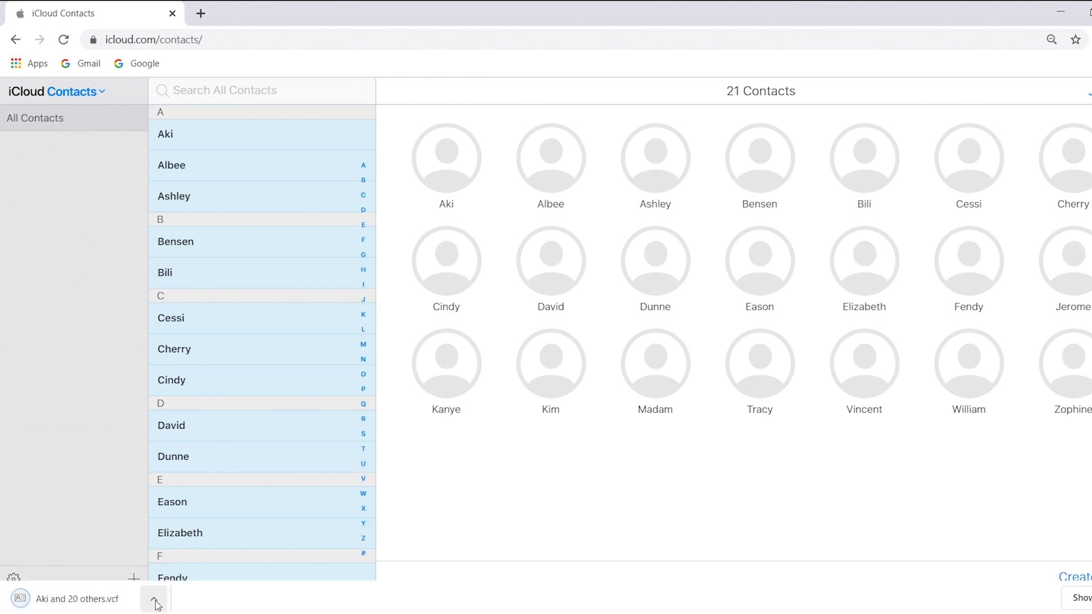
left_click(83, 13)
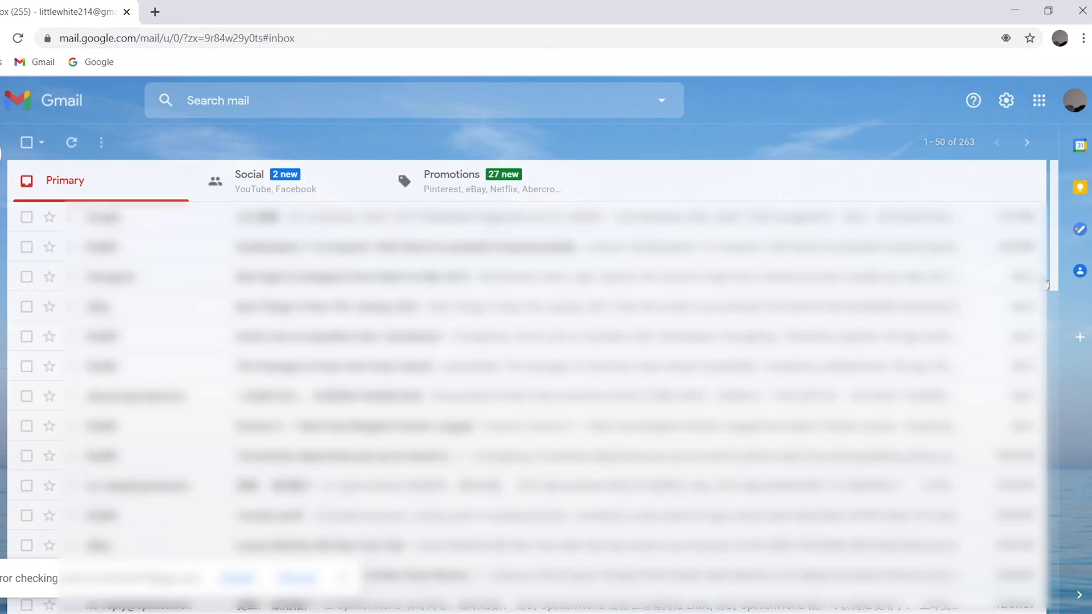
mouse_move(1079, 272)
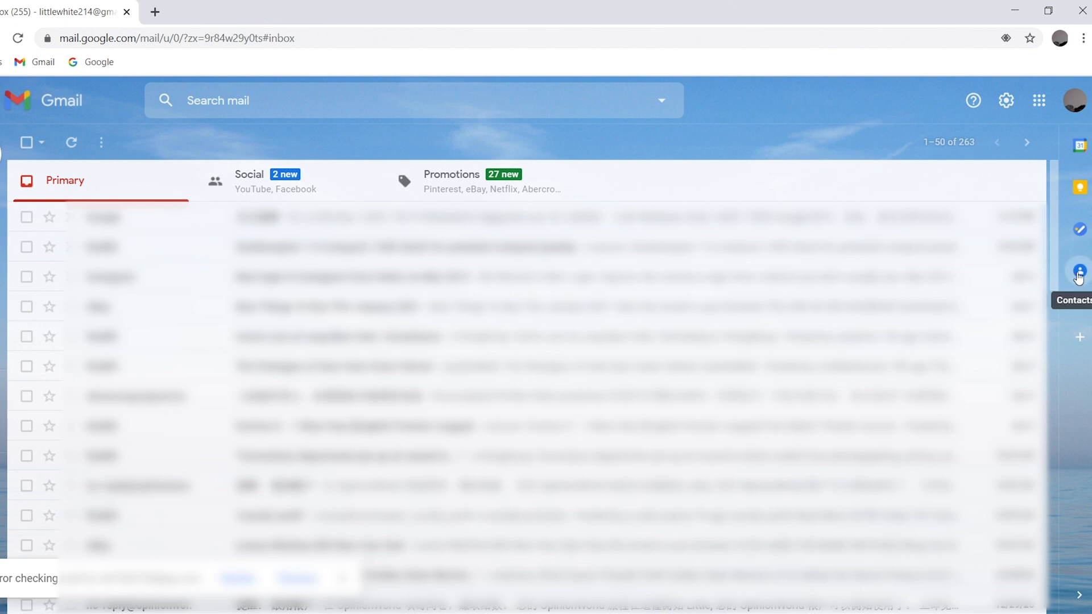
Show Gmail's empty contacts side panel and continue via Get Started to Google Contacts.
left_click(1078, 271)
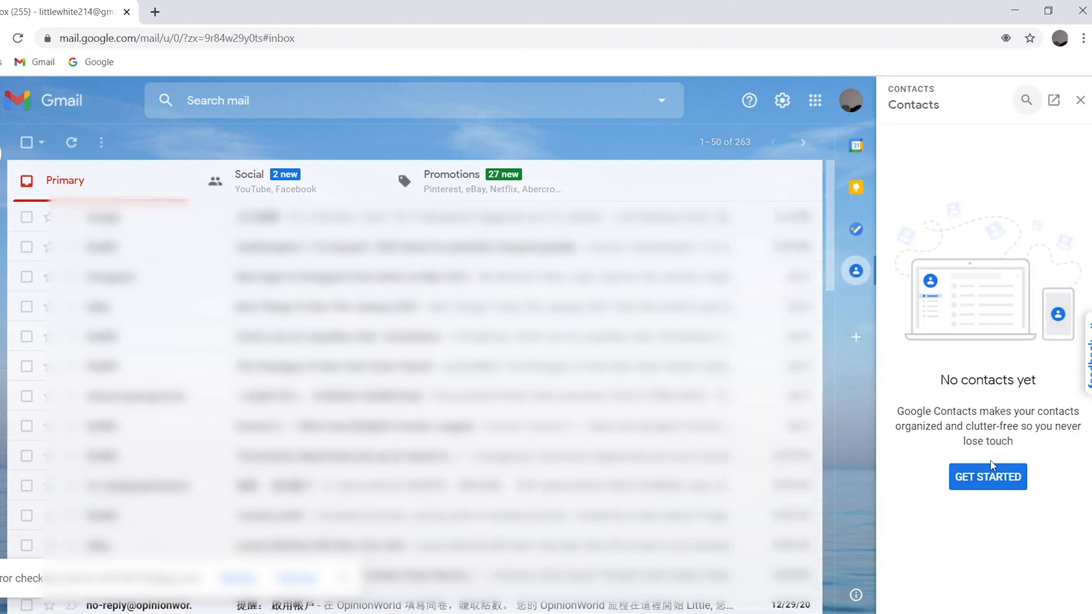
left_click(988, 477)
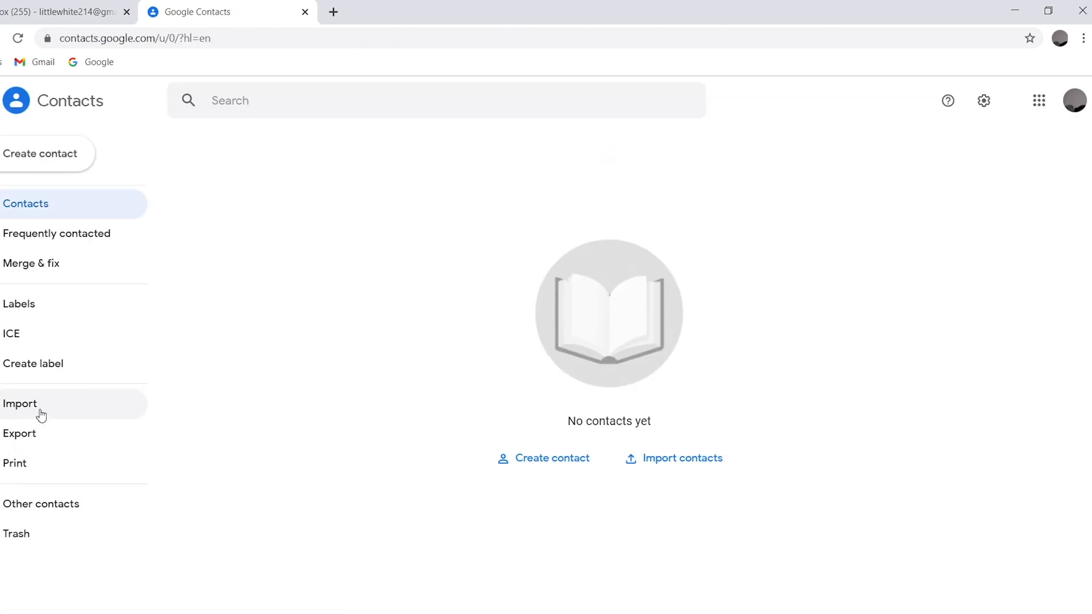
mouse_move(48, 408)
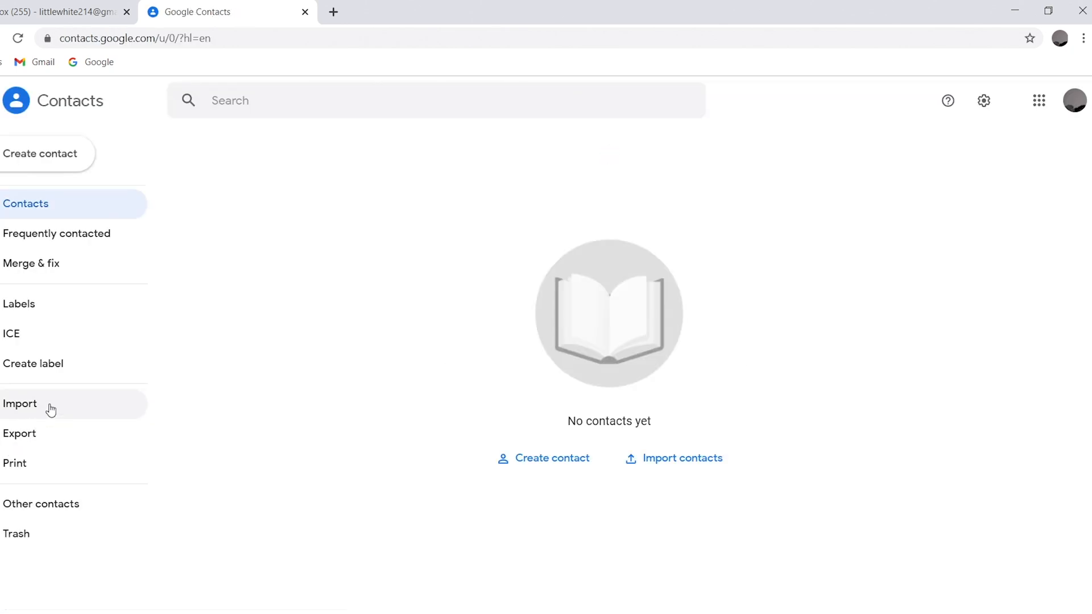
Import 'Aki and 20 others.vcf' into the empty Google Contacts list.
left_click(19, 404)
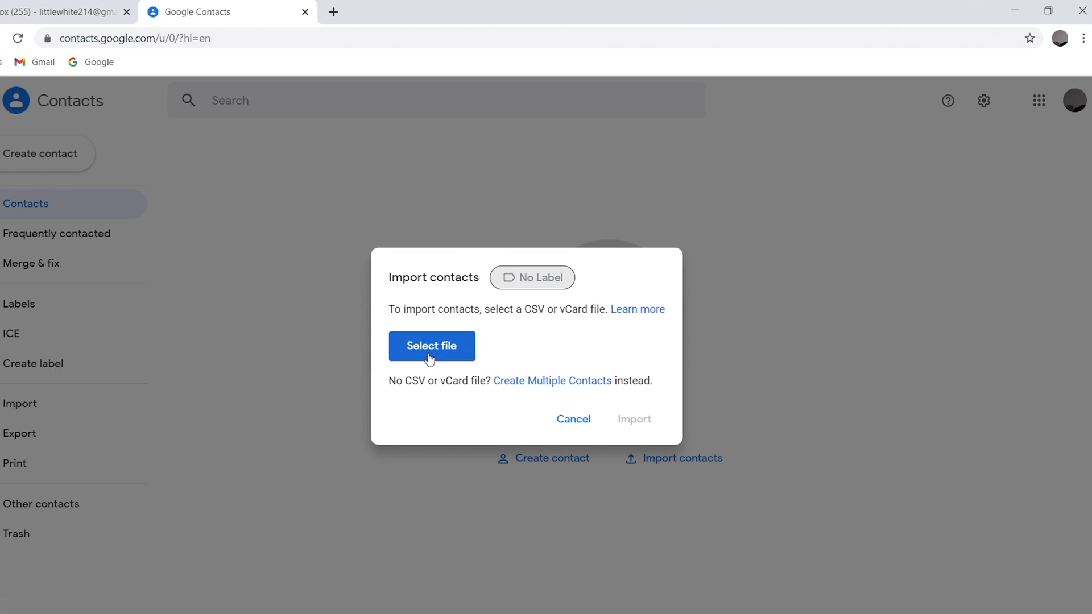
left_click(431, 346)
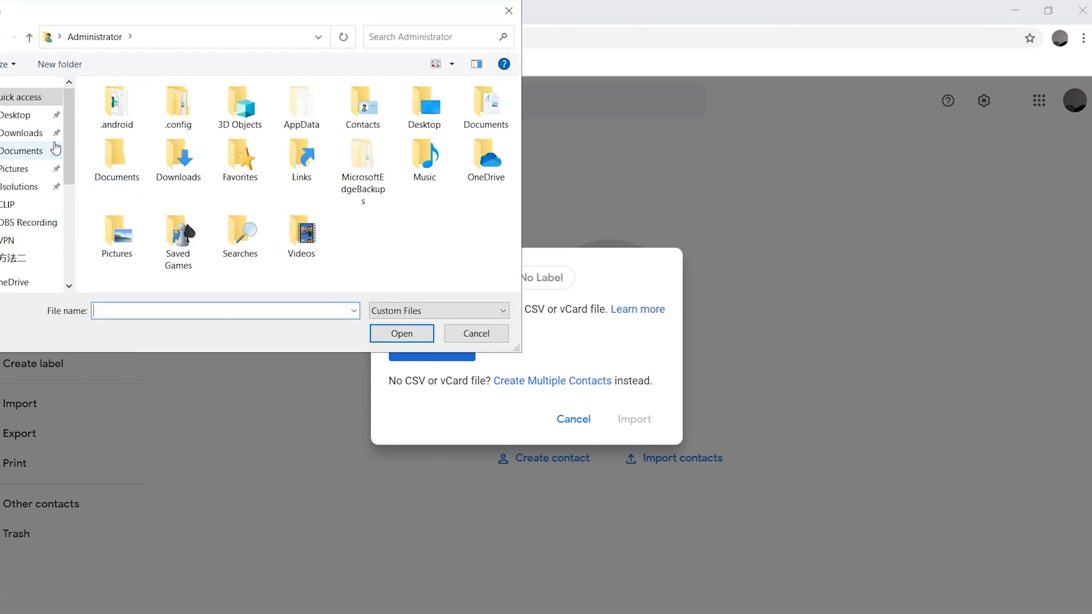
left_click(14, 115)
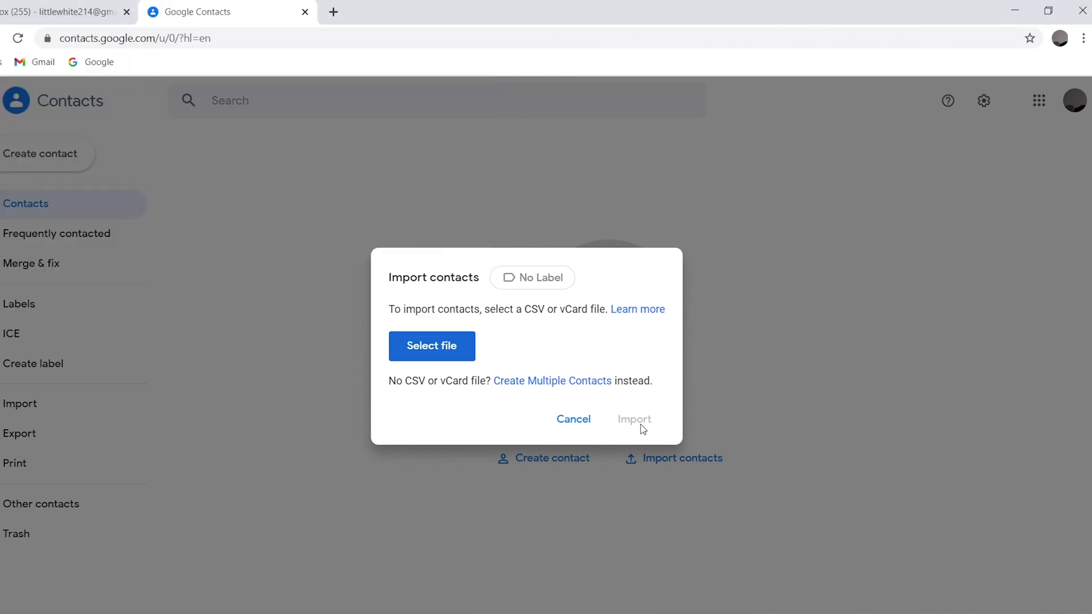
mouse_move(640, 428)
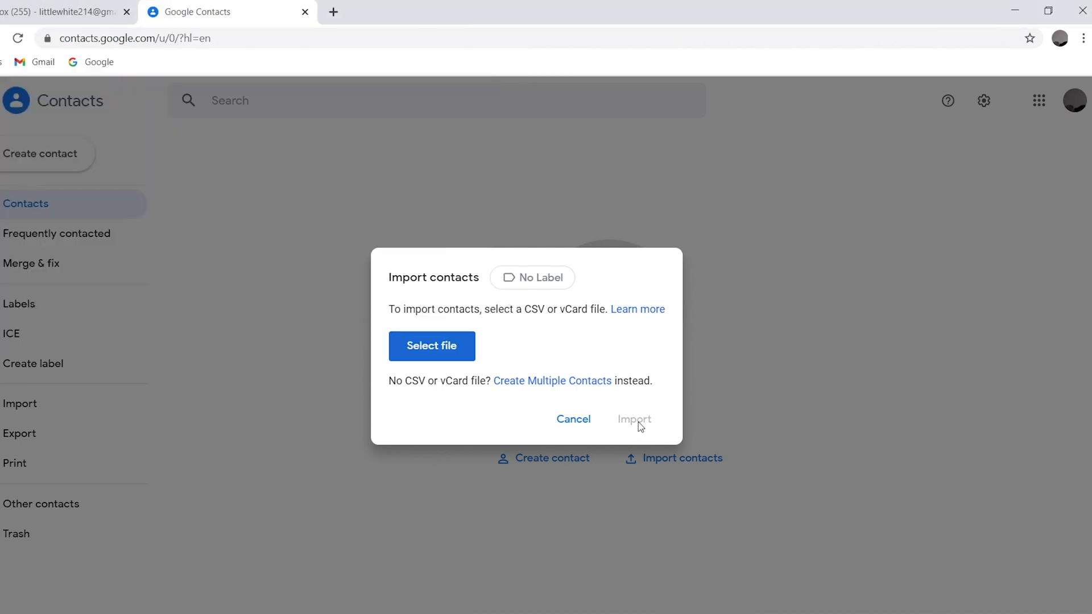
left_click(431, 346)
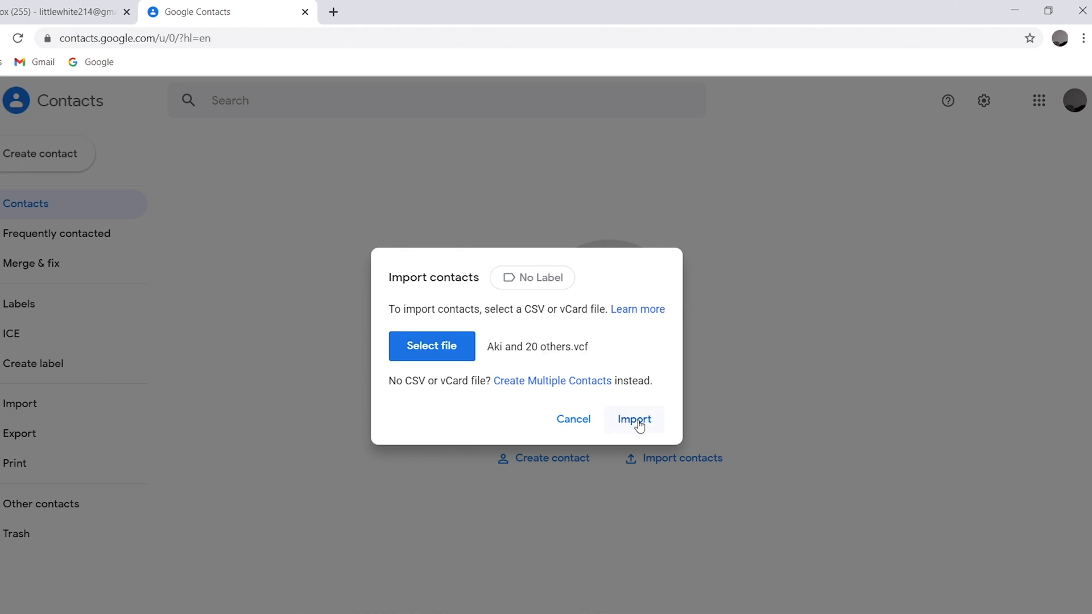
left_click(634, 420)
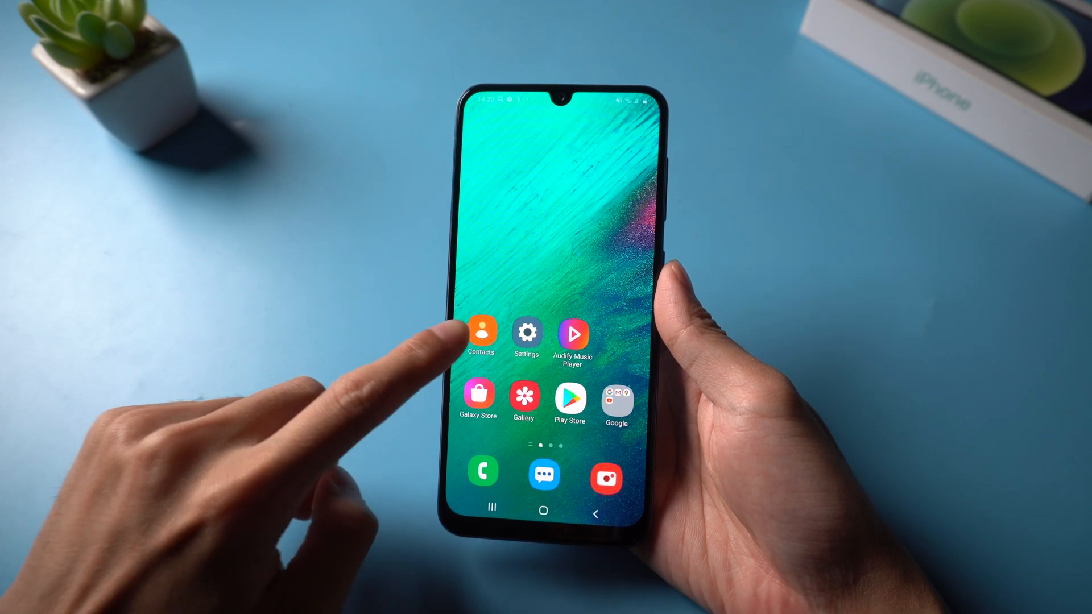
Sync Samsung Contacts with the Google account so Aki, Albee, Ashley and William appear.
left_click(480, 331)
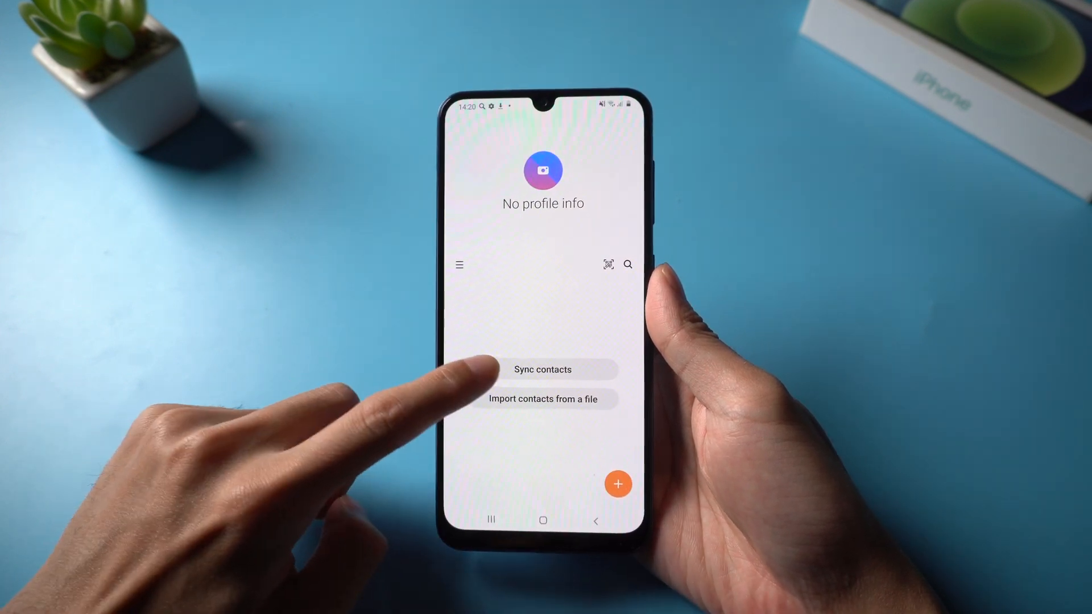
left_click(542, 369)
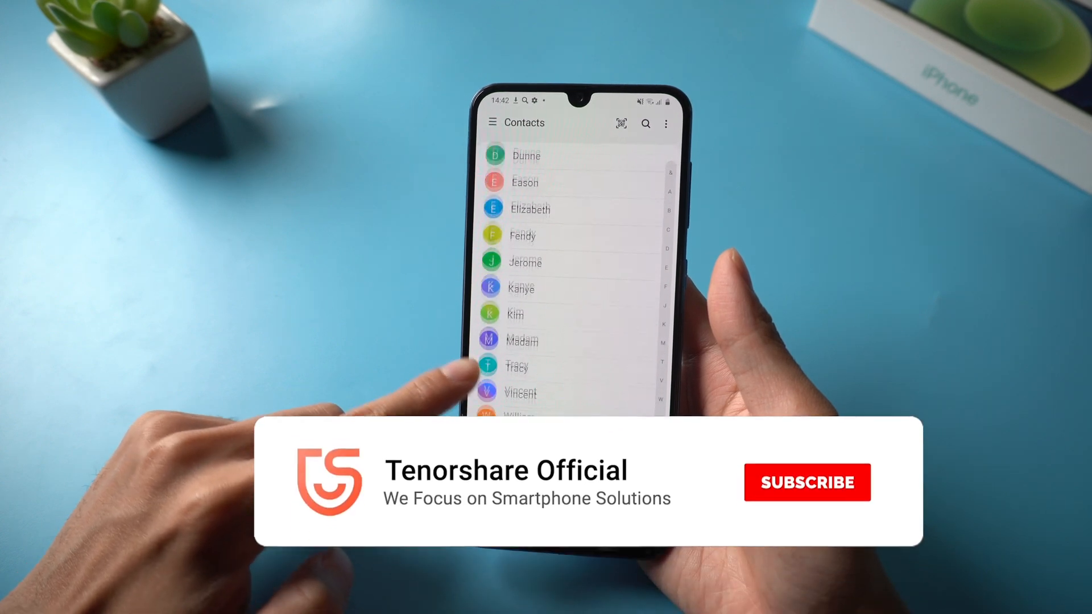
left_click(808, 482)
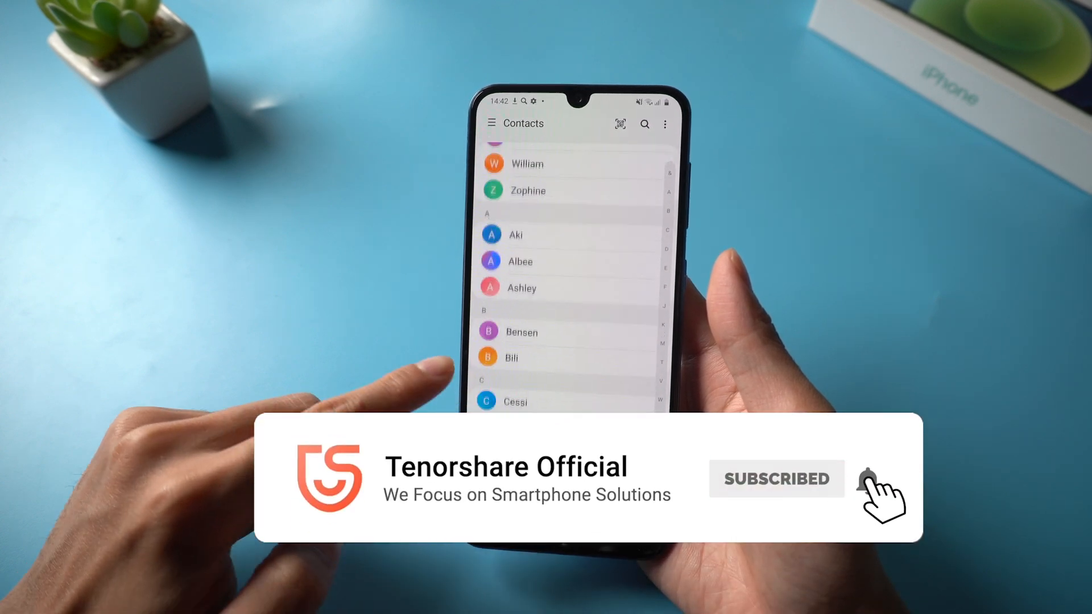